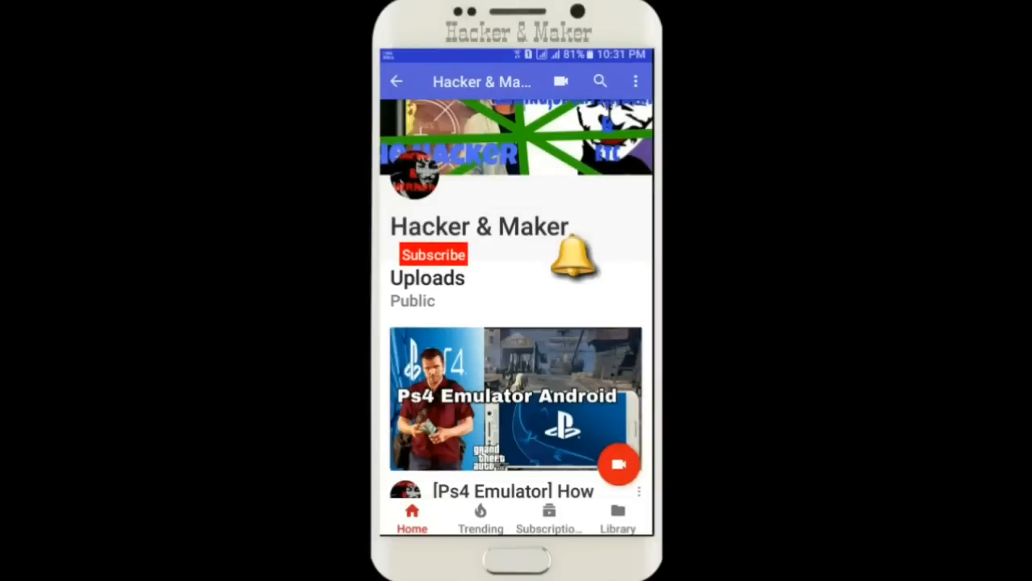
Step: Open the GTAinside GTA San Andreas Spider-Man mod download page and scroll through it
left_click(433, 254)
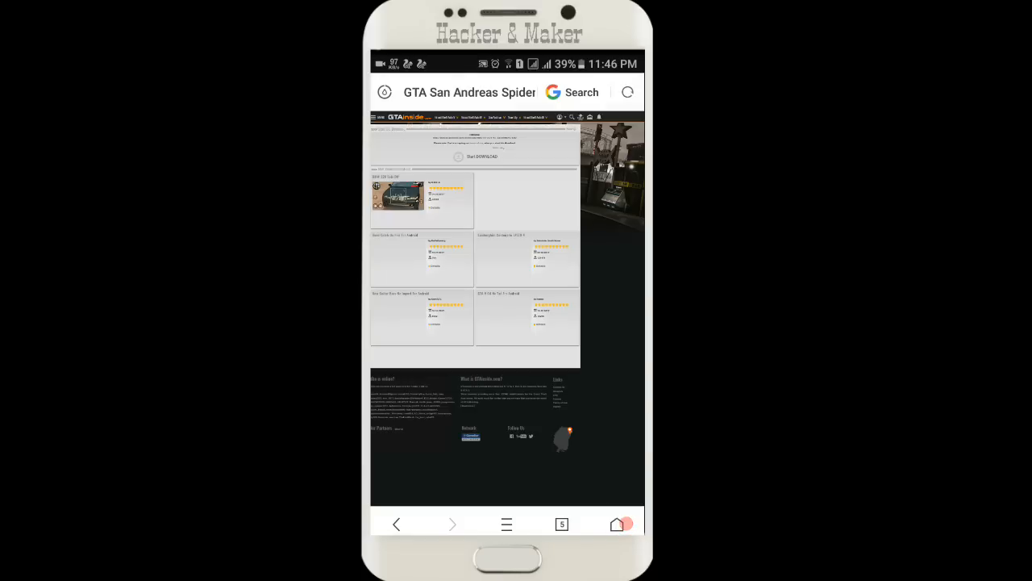
scroll("down", 3)
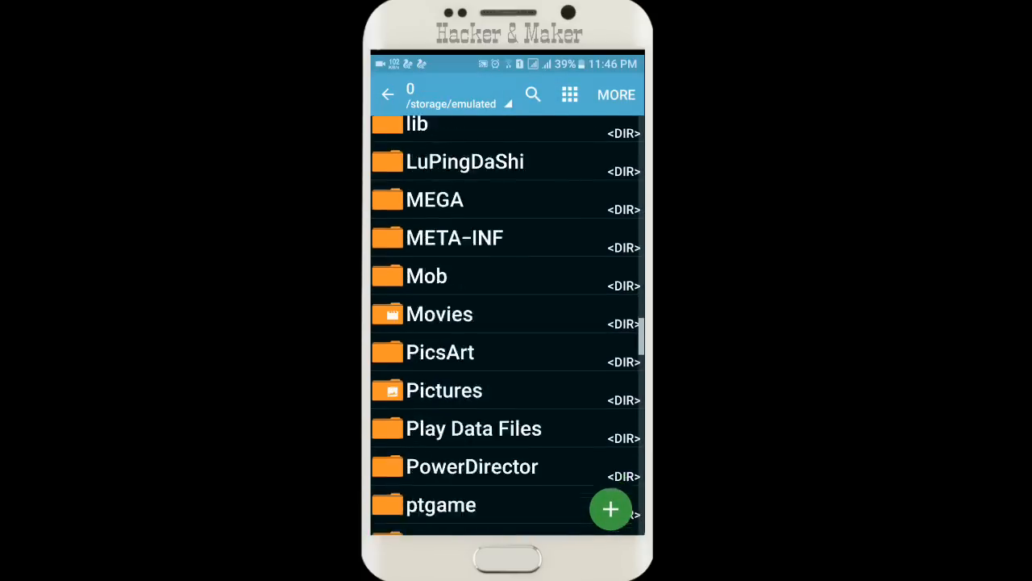
Step: Open UCDownloads and extract the Spider-Man mod .rar archive into Spiderman678
scroll("down", 3)
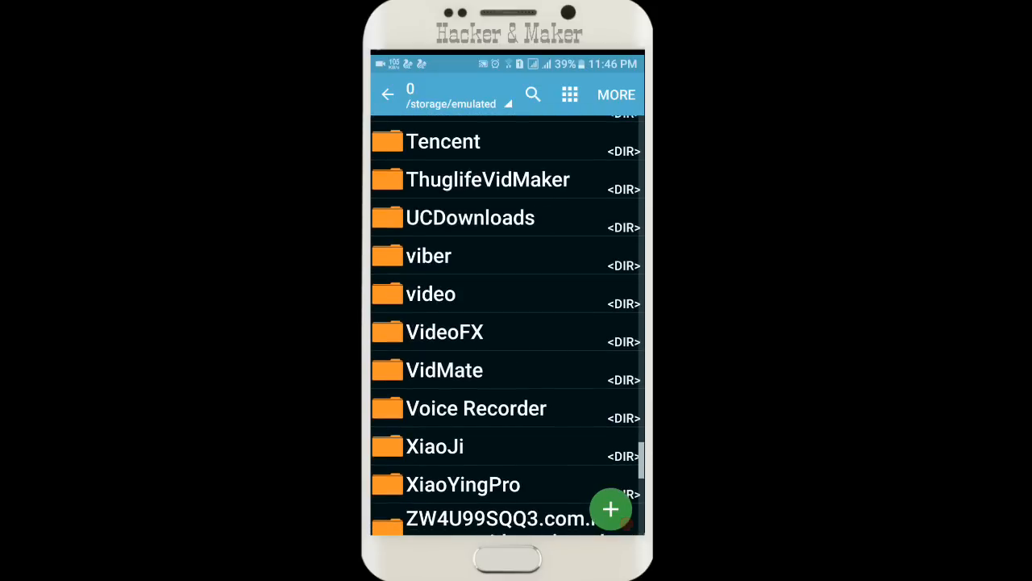
left_click(471, 217)
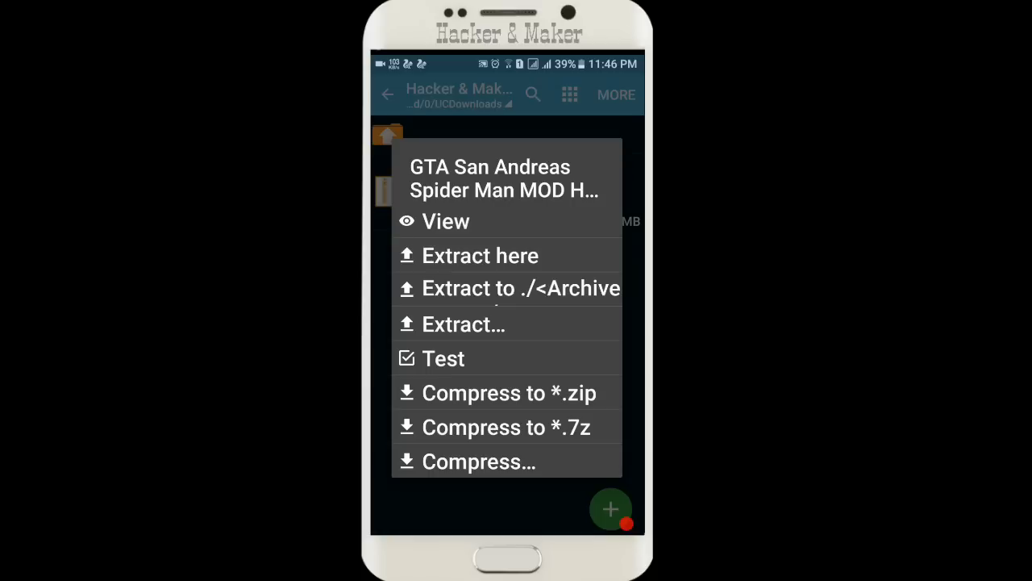
left_click(480, 255)
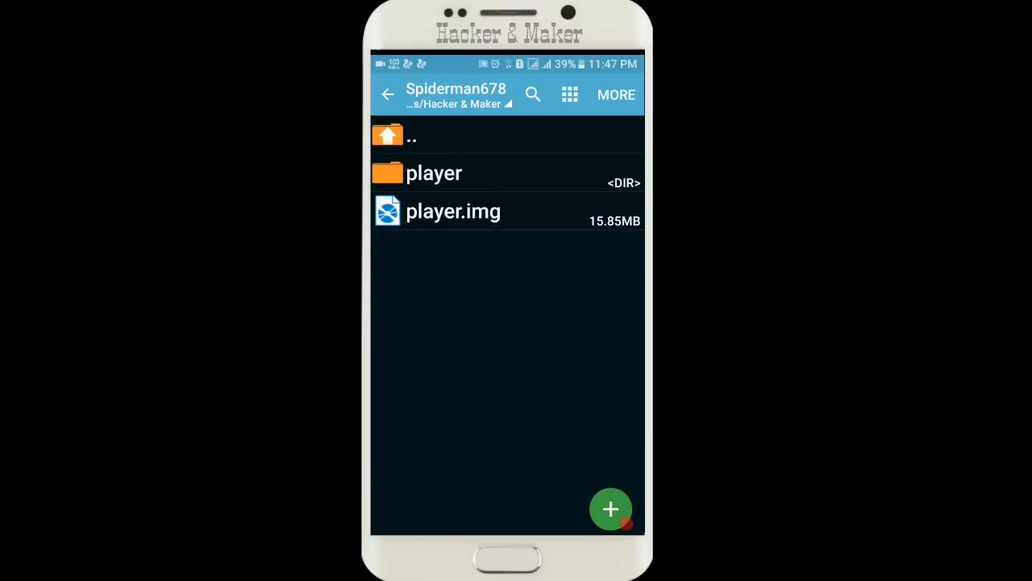
Step: Copy player and player.img into Android/data/com.rockstargames.gtasa/files
left_click(616, 95)
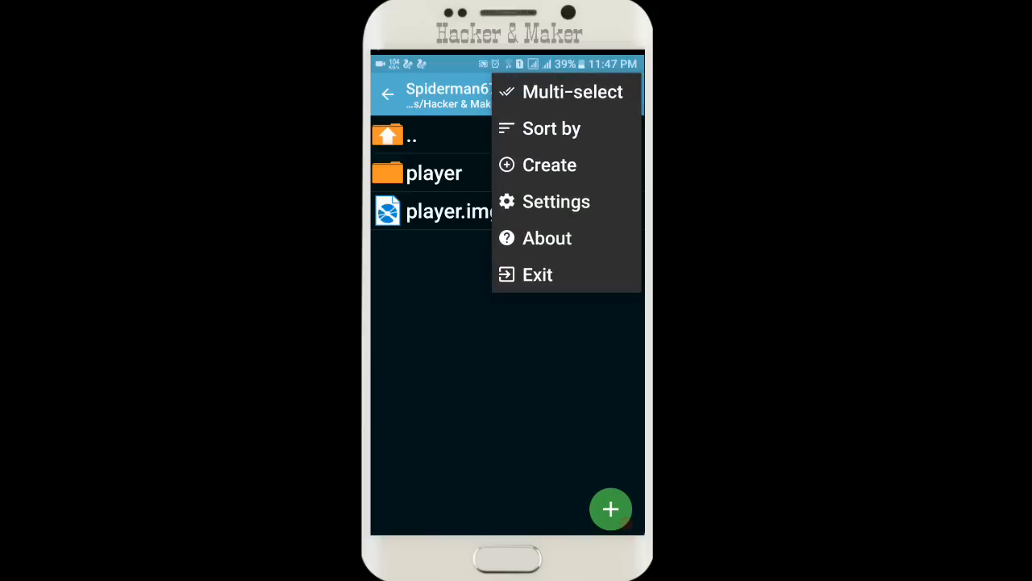
left_click(572, 91)
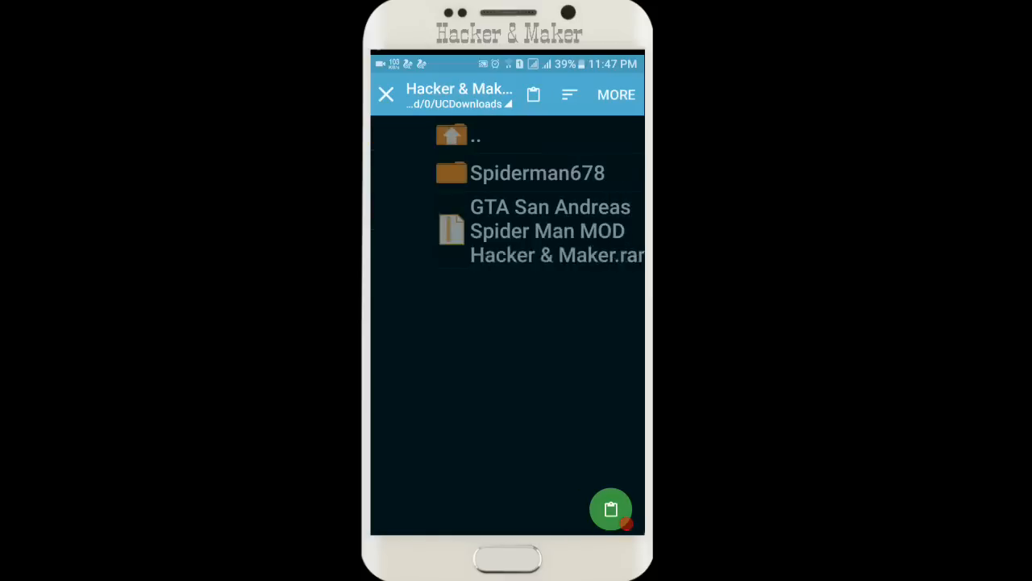
left_click(476, 136)
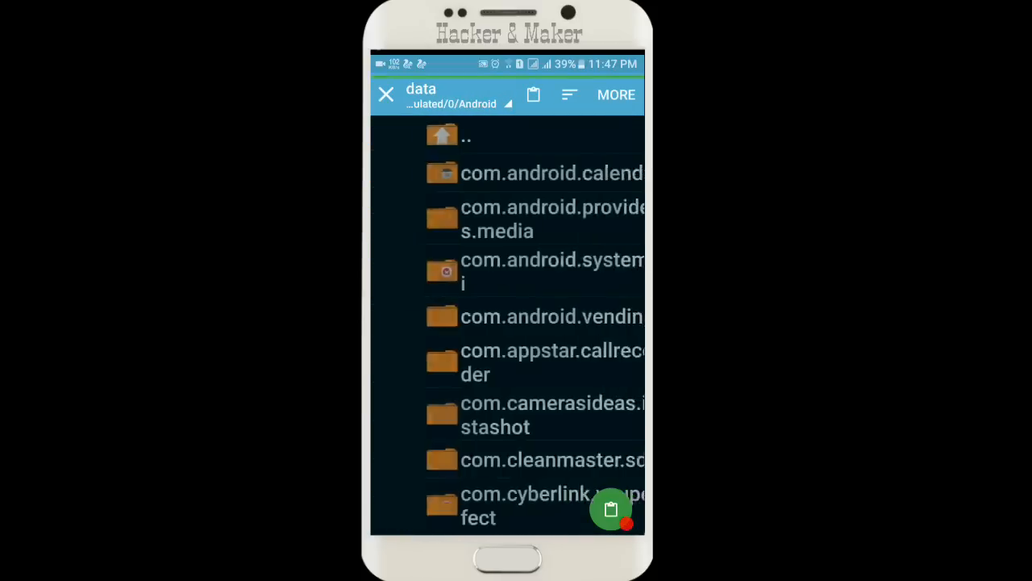
scroll("down", 3)
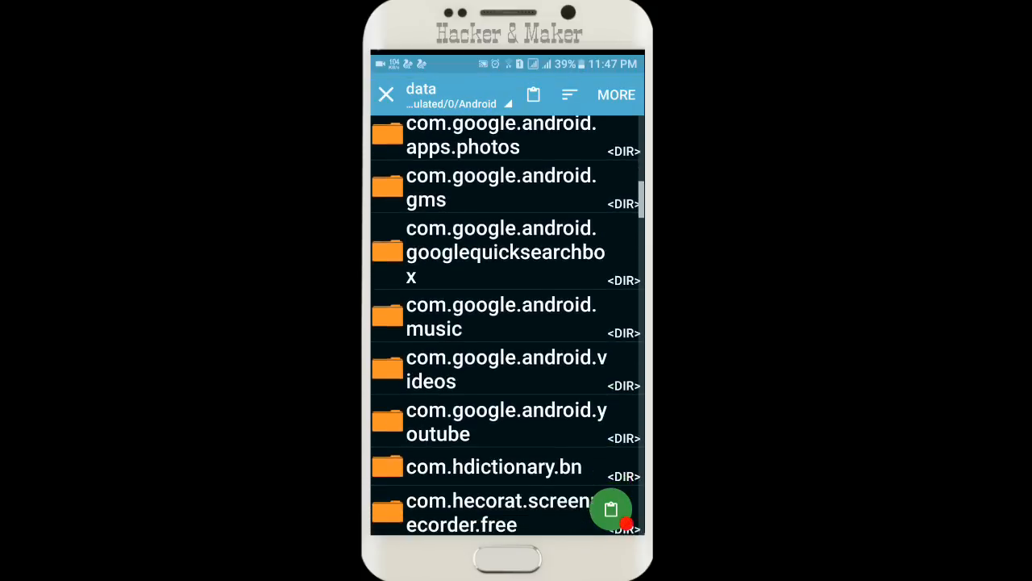
scroll("down", 3)
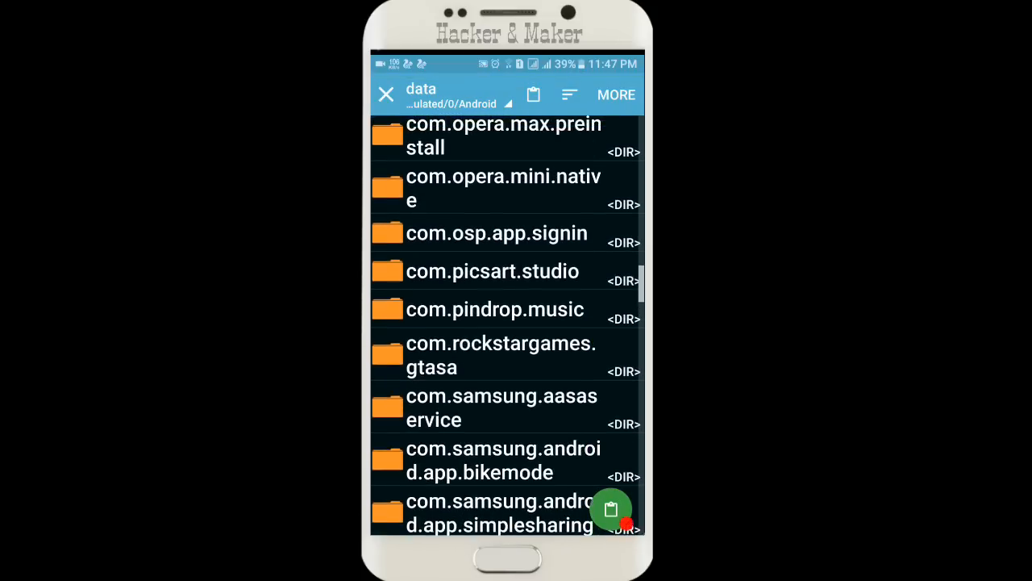
left_click(500, 354)
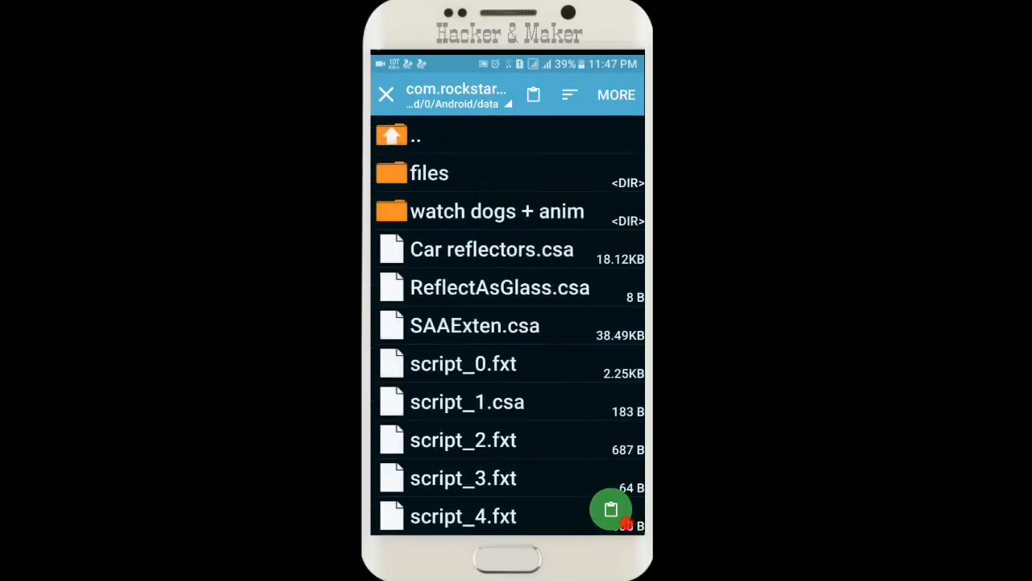
left_click(429, 173)
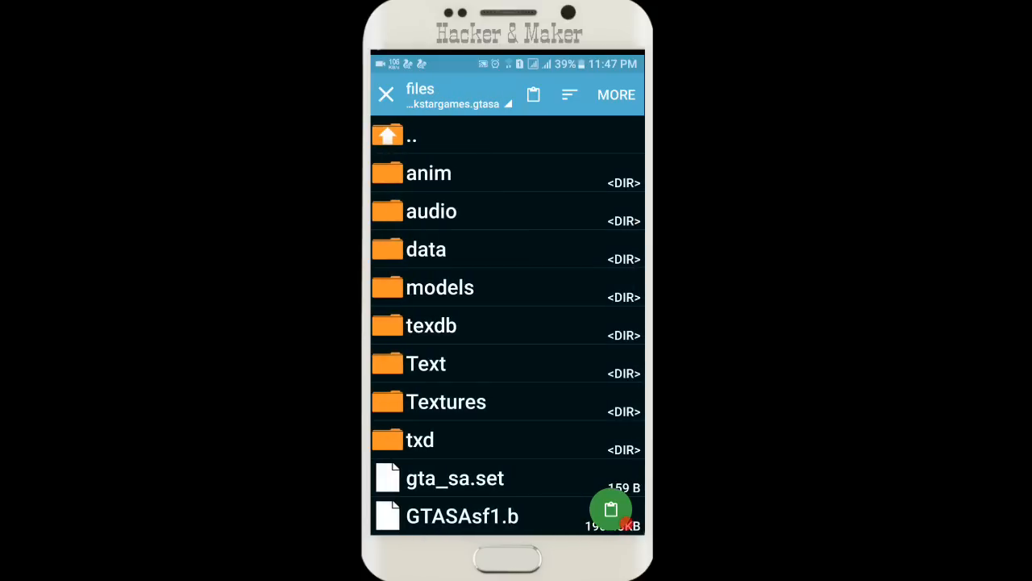
scroll("down", 3)
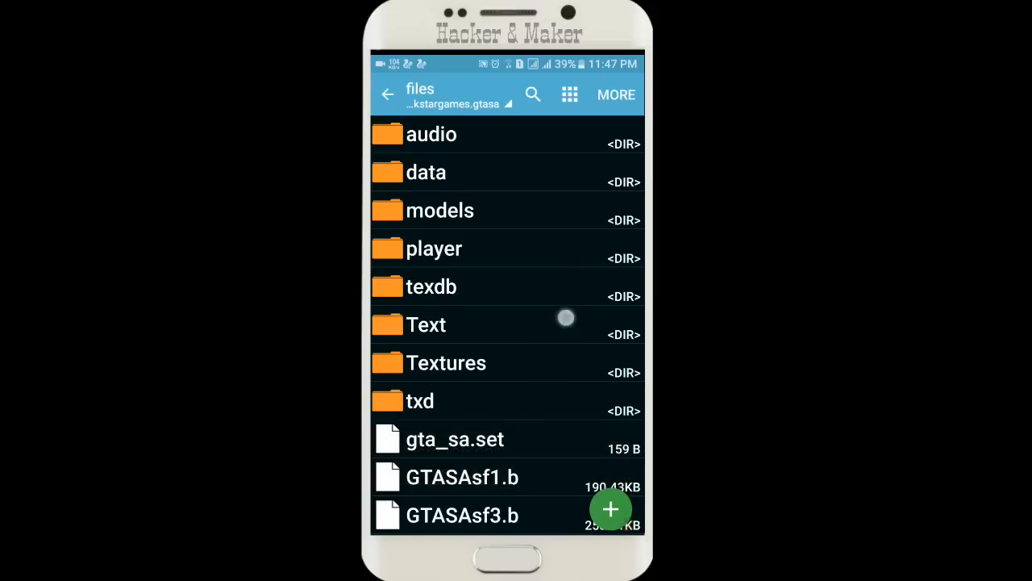
scroll("down", 3)
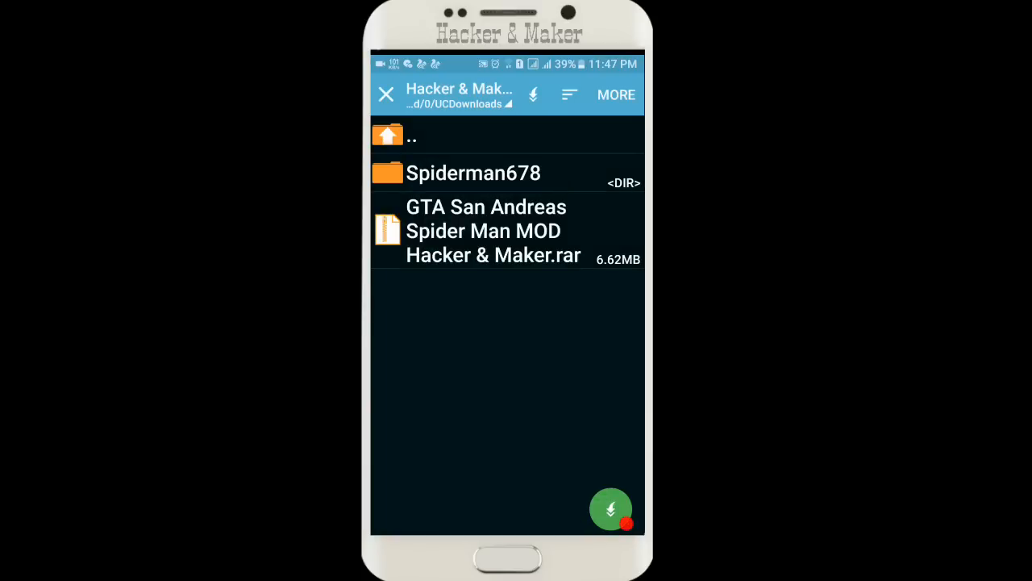
left_click(494, 231)
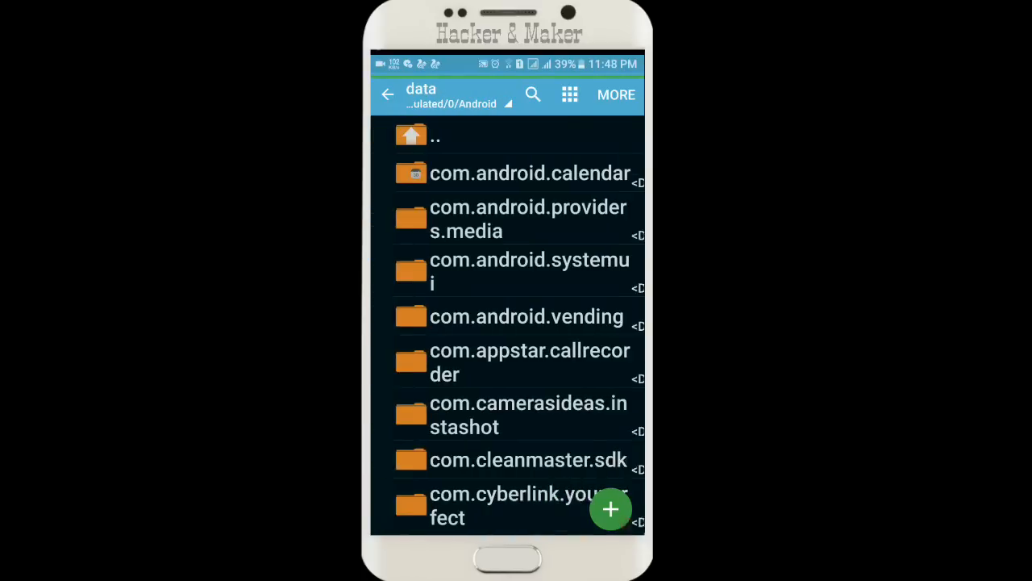
scroll("down", 3)
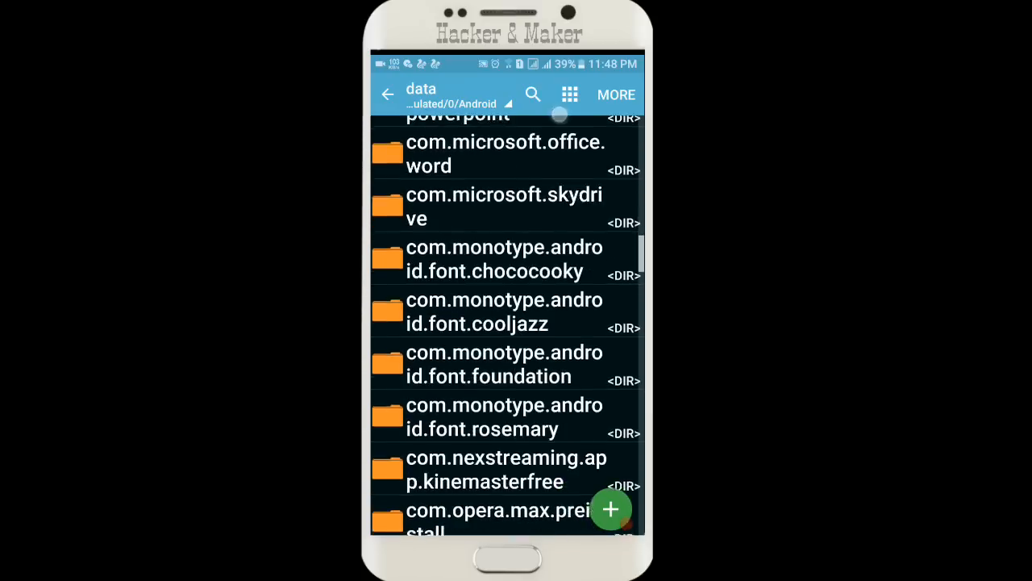
scroll("down", 3)
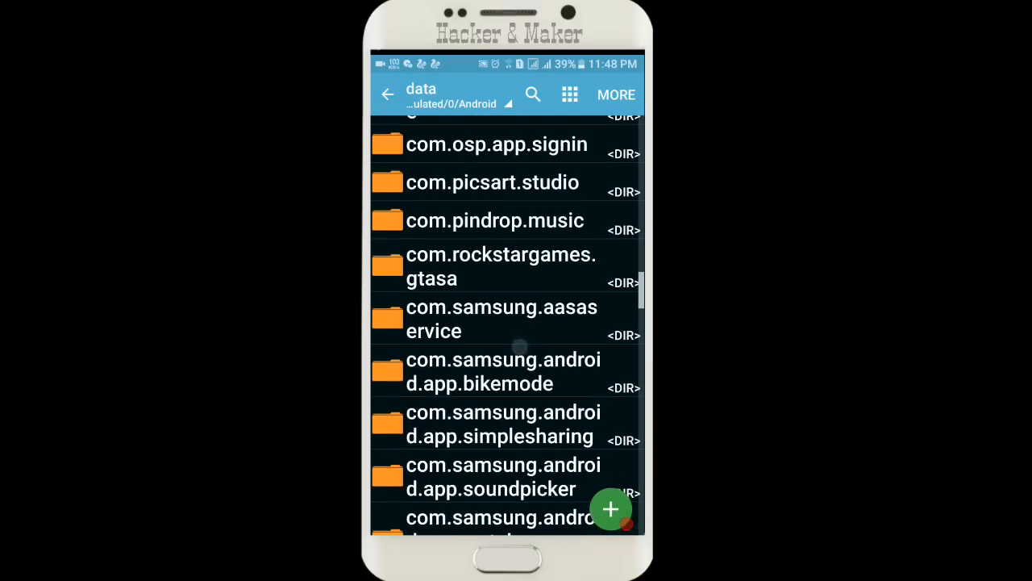
left_click(501, 266)
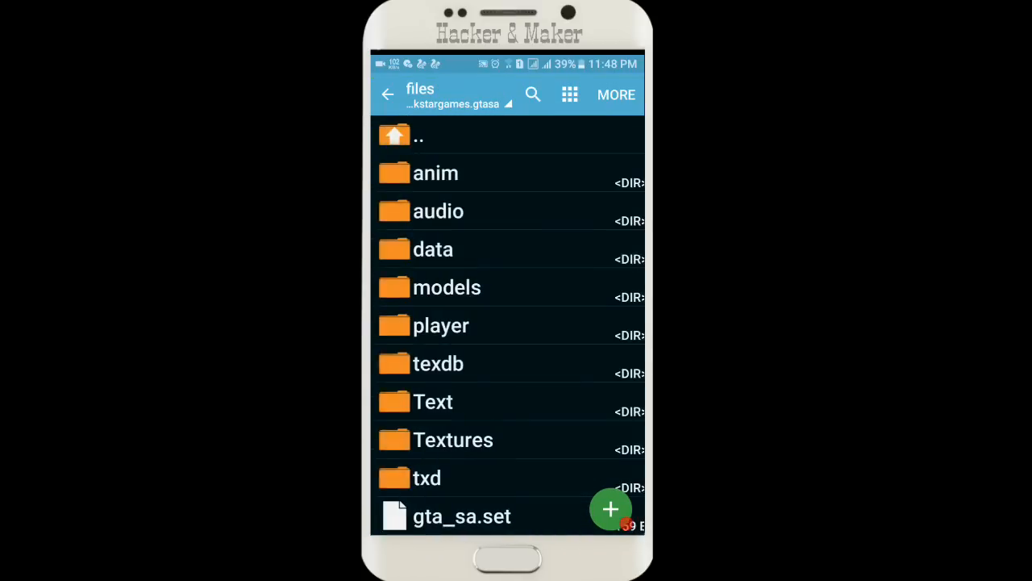
scroll("down", 3)
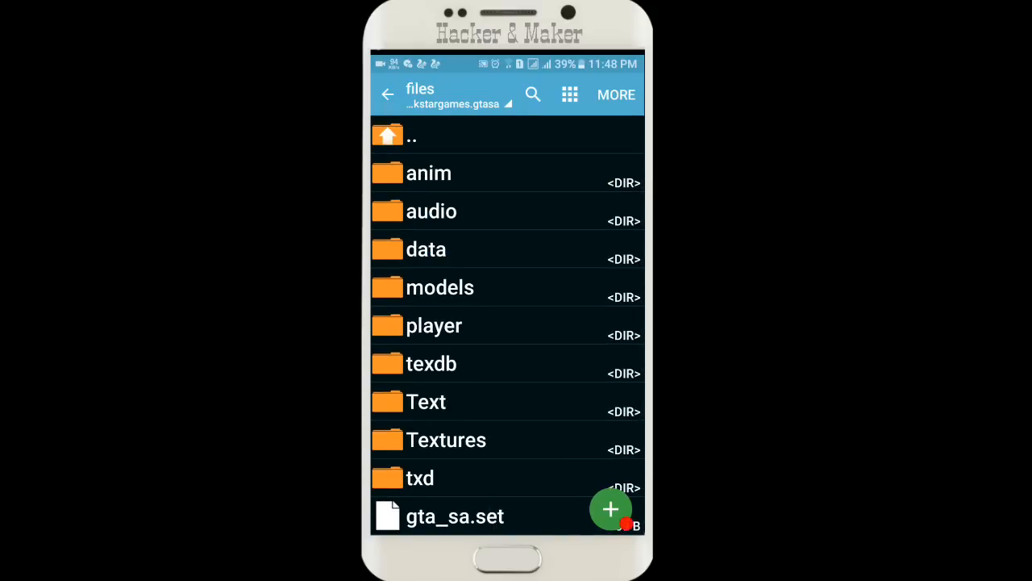
Step: Move the mod's player folder into texdb, replacing all existing files
left_click(434, 325)
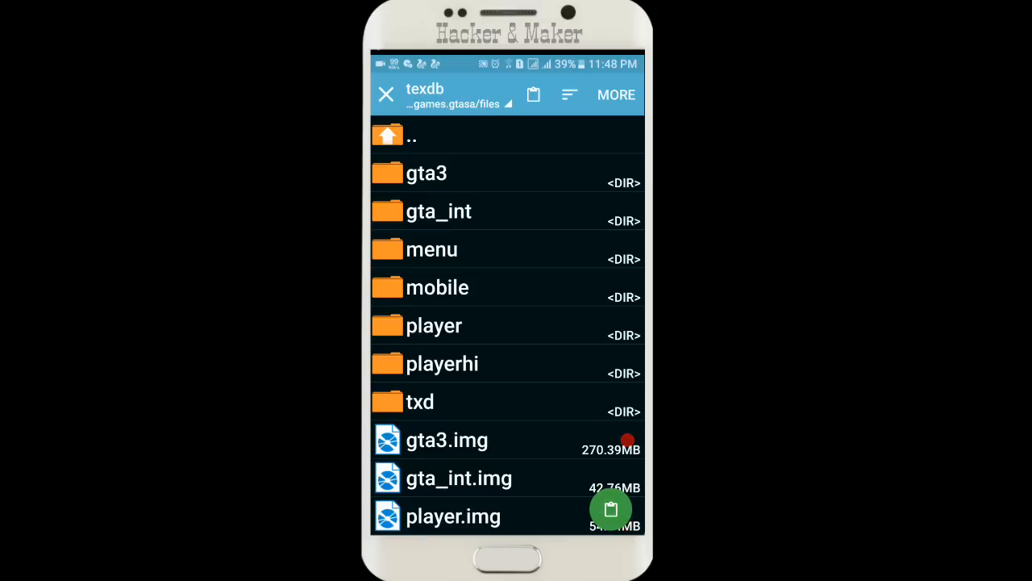
left_click(610, 509)
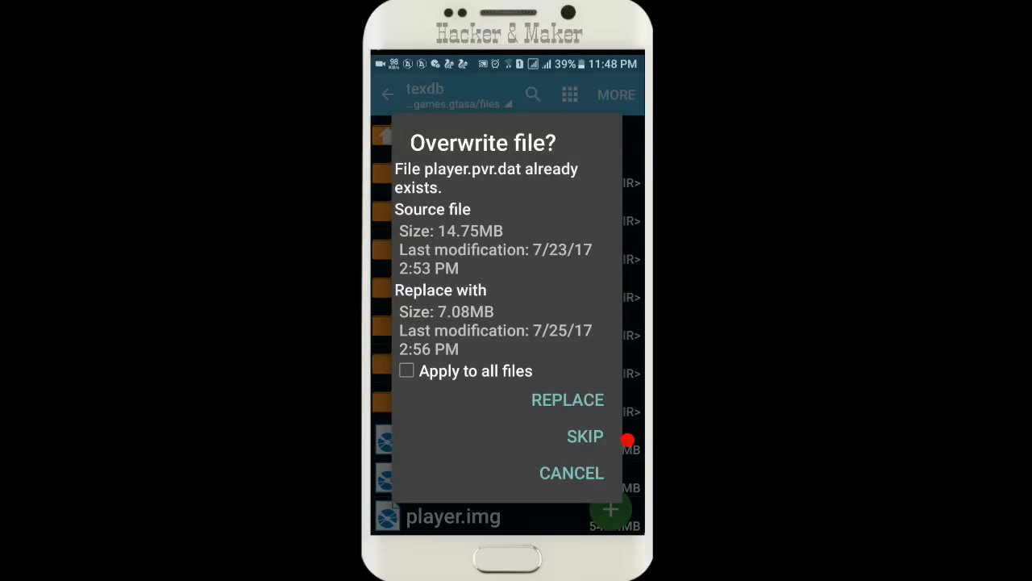
left_click(406, 370)
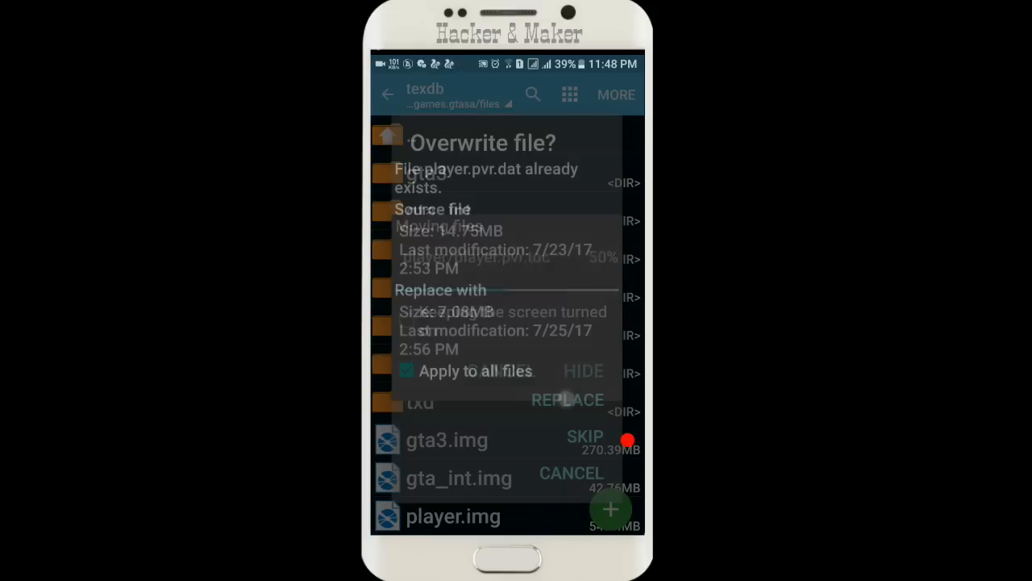
left_click(567, 399)
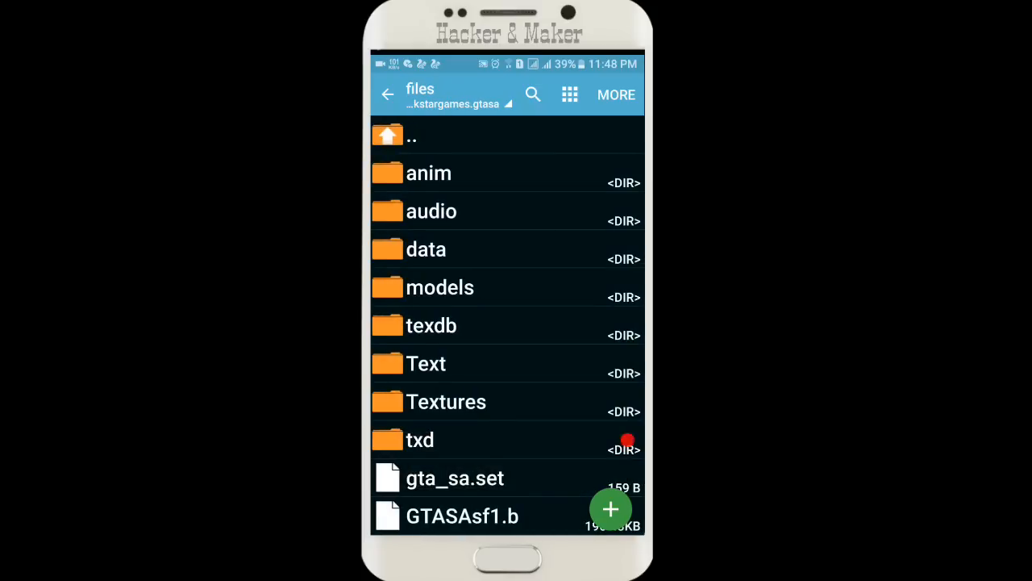
Step: Move player.img into texdb, replacing the original player.img
scroll("down", 3)
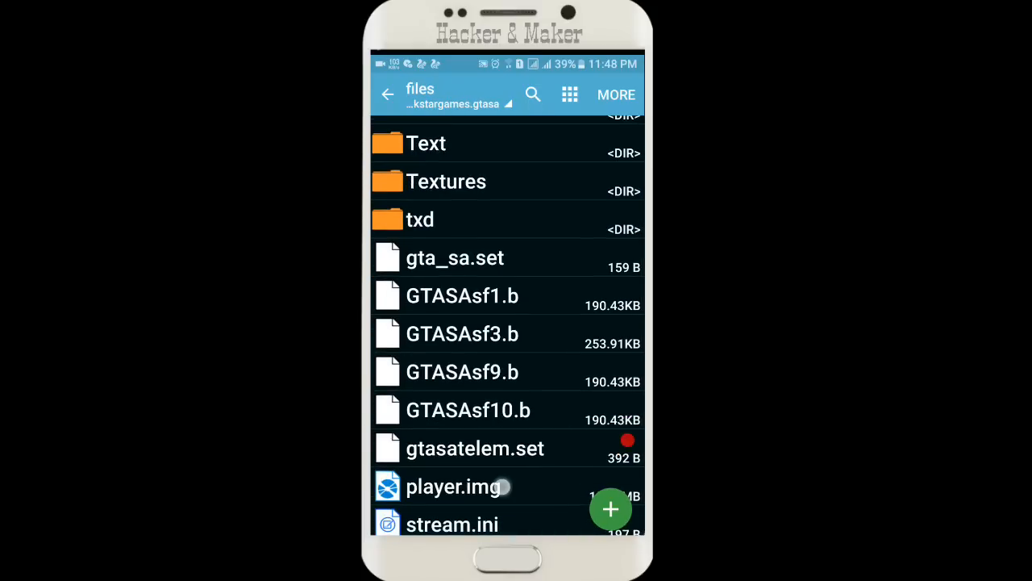
left_click(452, 487)
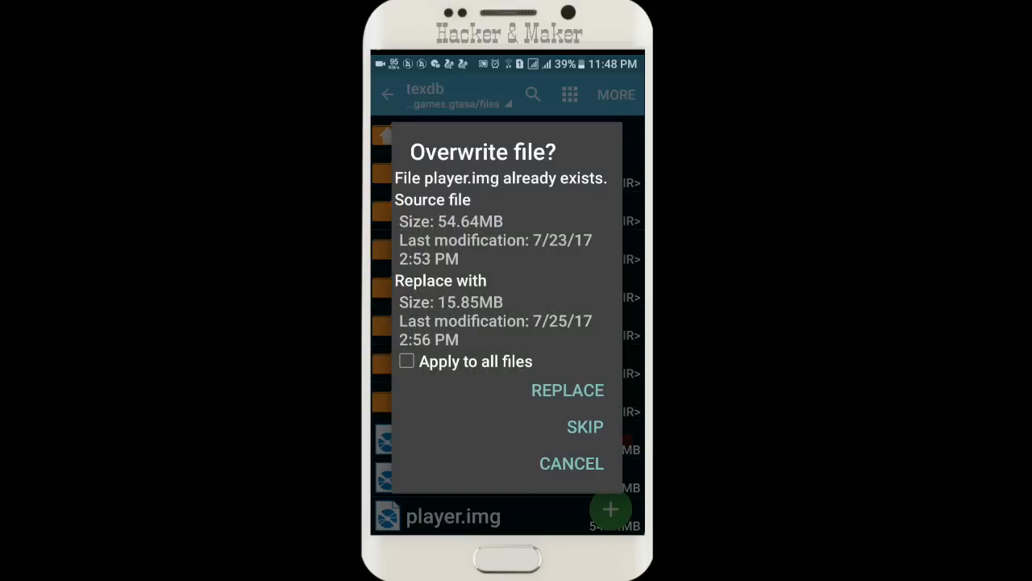
left_click(407, 362)
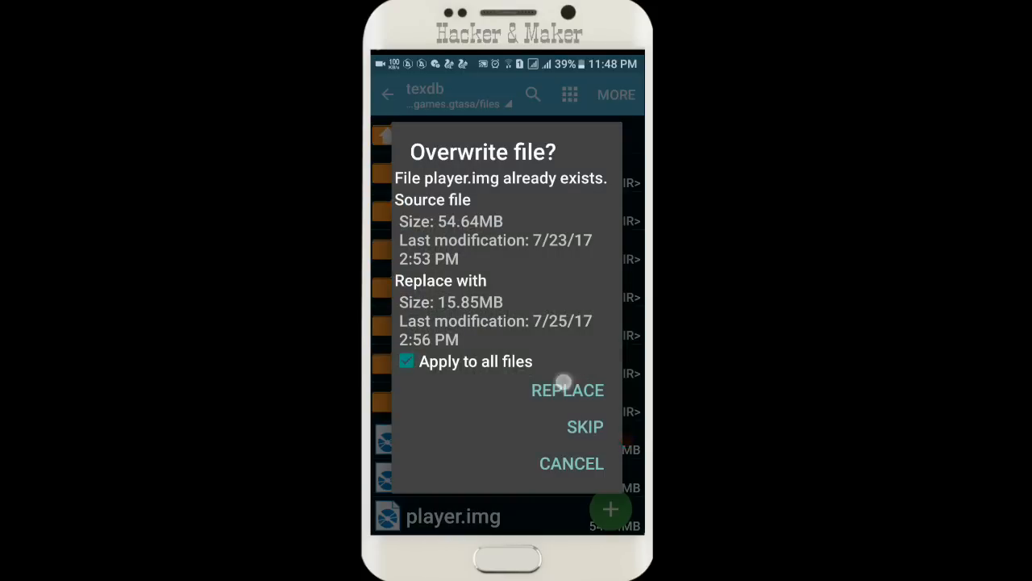
left_click(568, 390)
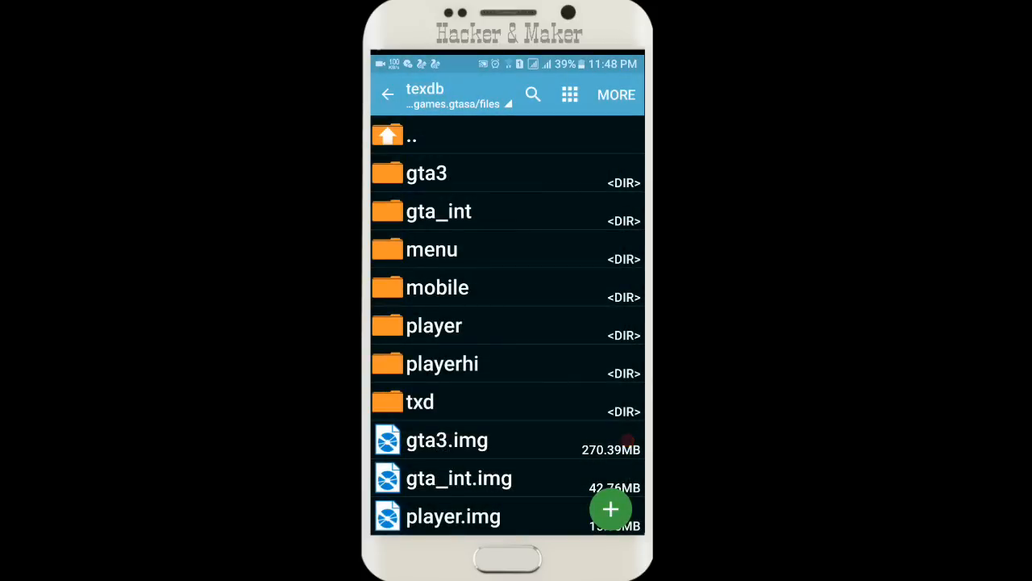